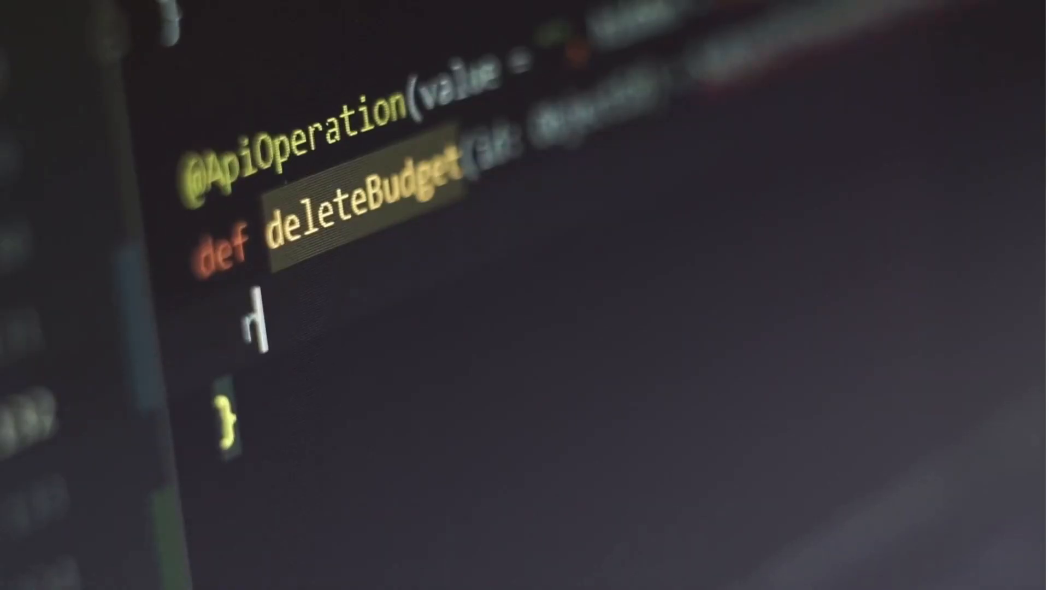
type("request")
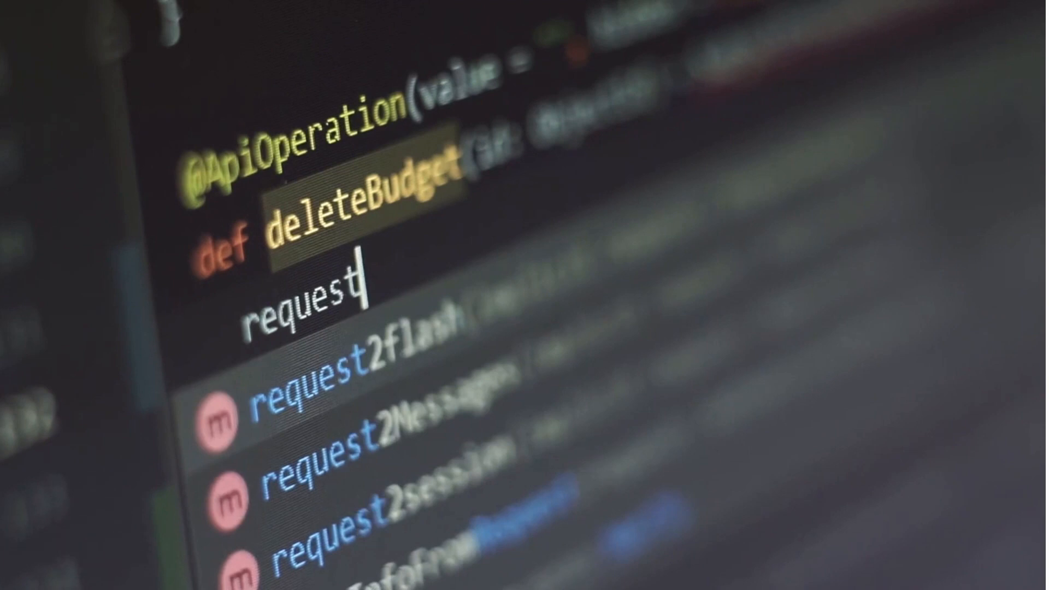